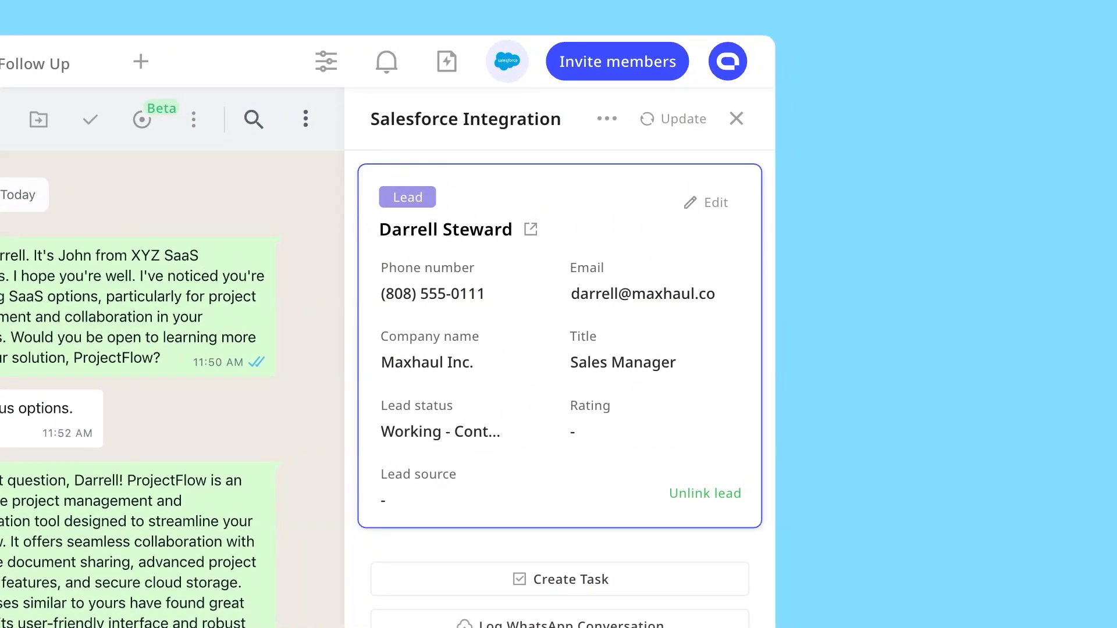
# Add the Cooby WhatsApp extension to Chrome from its Chrome Web Store page
pyautogui.scroll(-3)
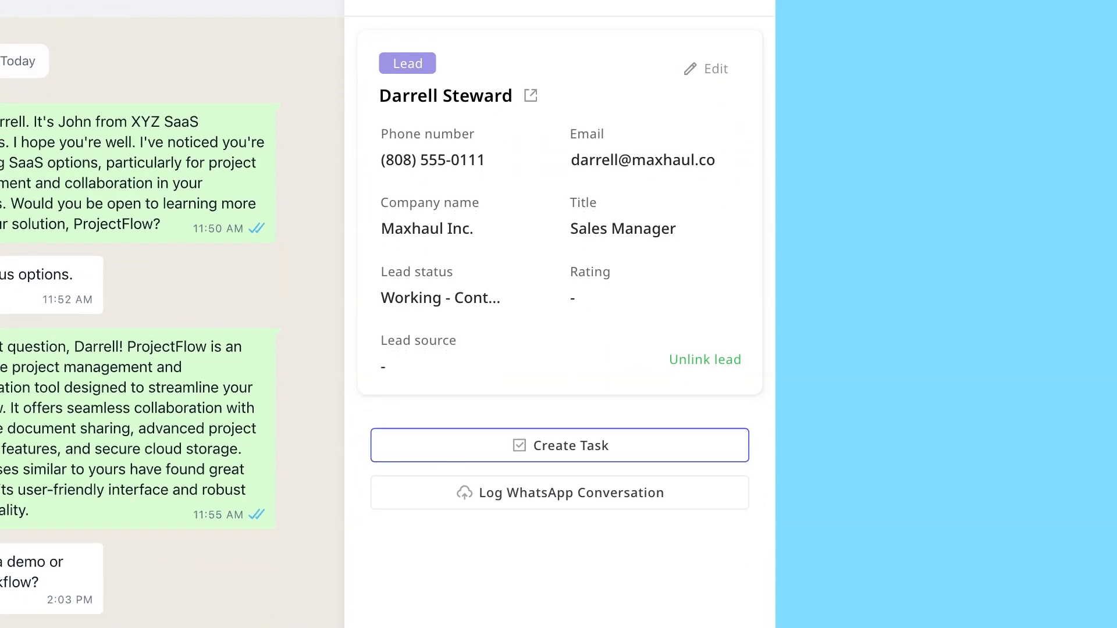
pyautogui.moveTo(560, 493)
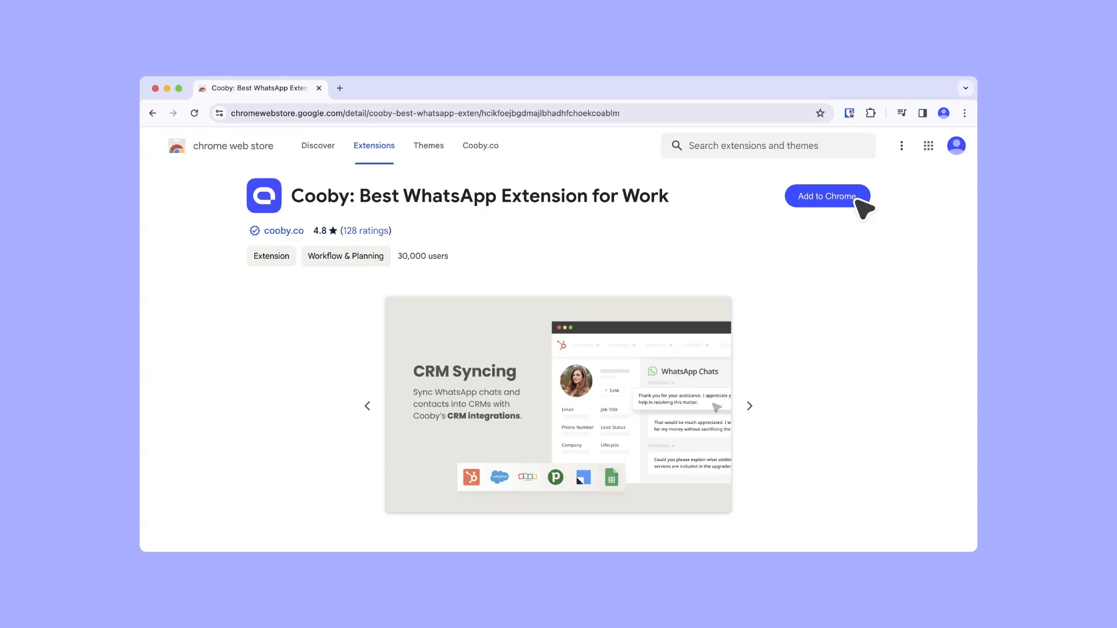
pyautogui.click(828, 196)
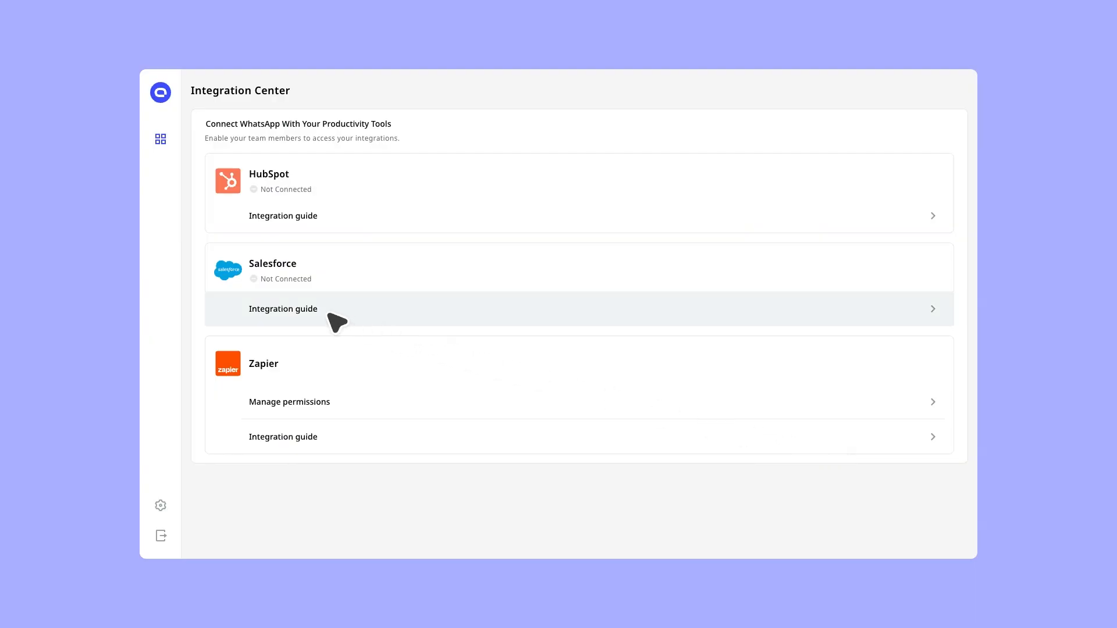
# Show Salesforce Manage Permissions and a team member's WhatsApp Conversation Syncing options
pyautogui.click(283, 309)
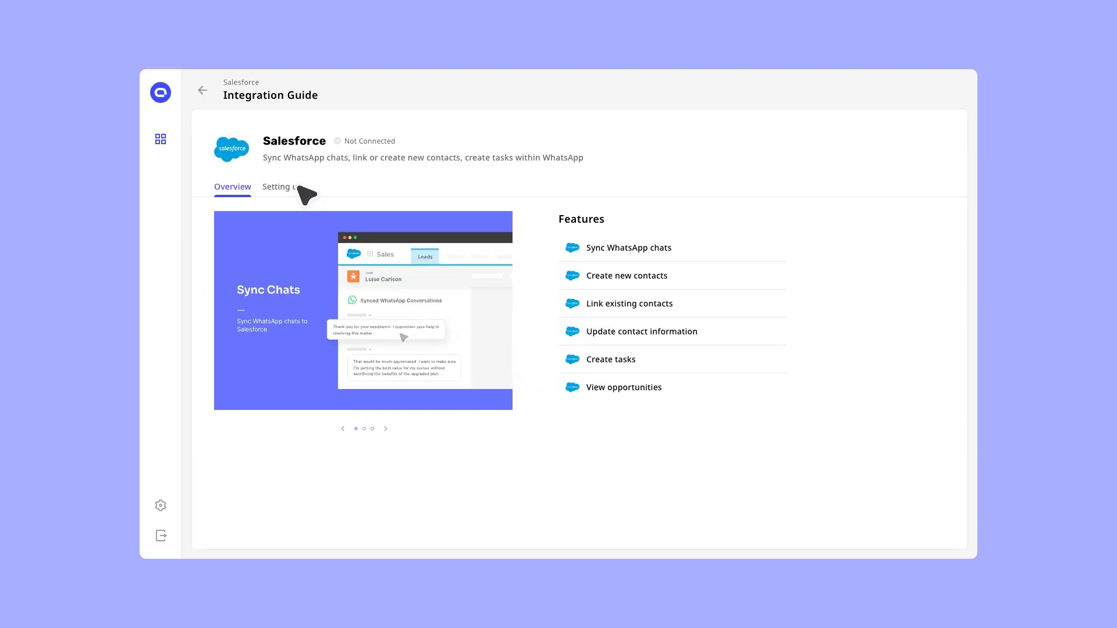
pyautogui.click(282, 187)
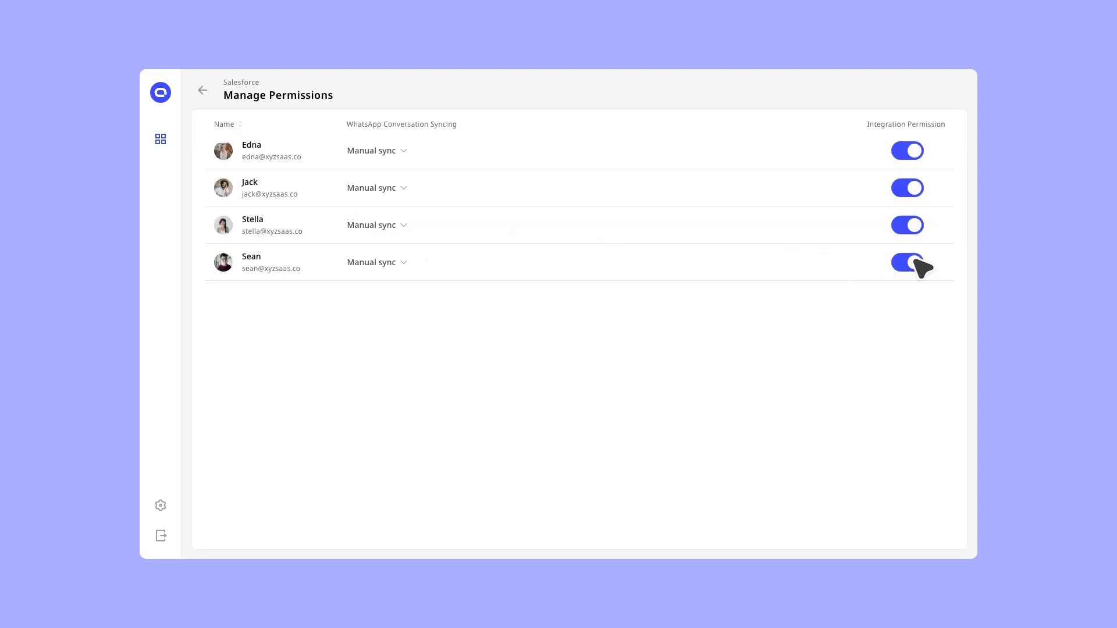
pyautogui.click(376, 262)
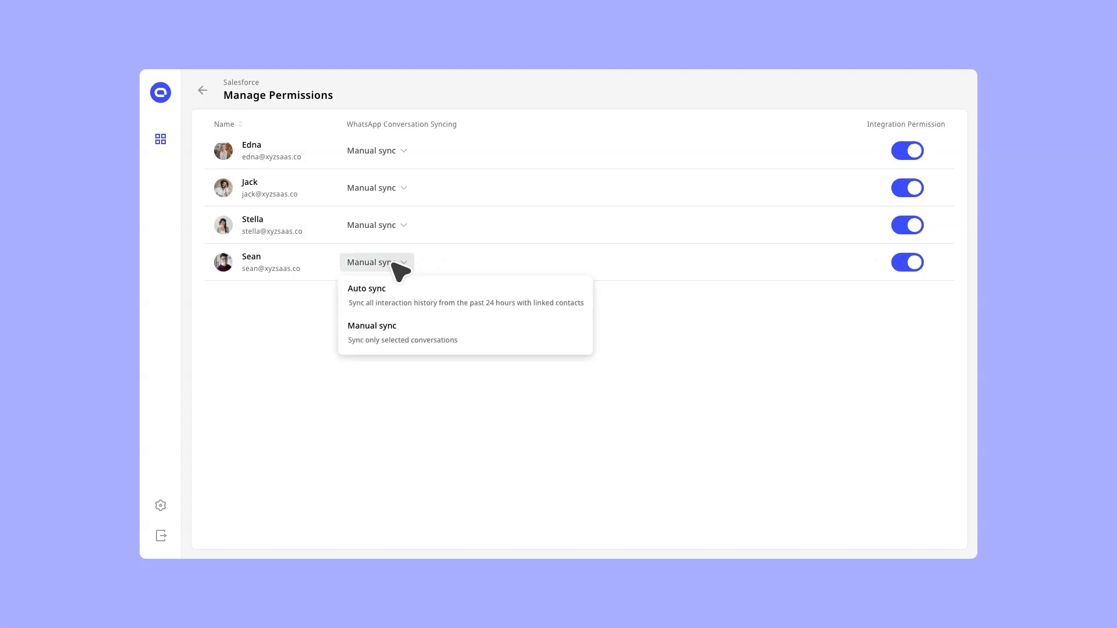
pyautogui.moveTo(511, 297)
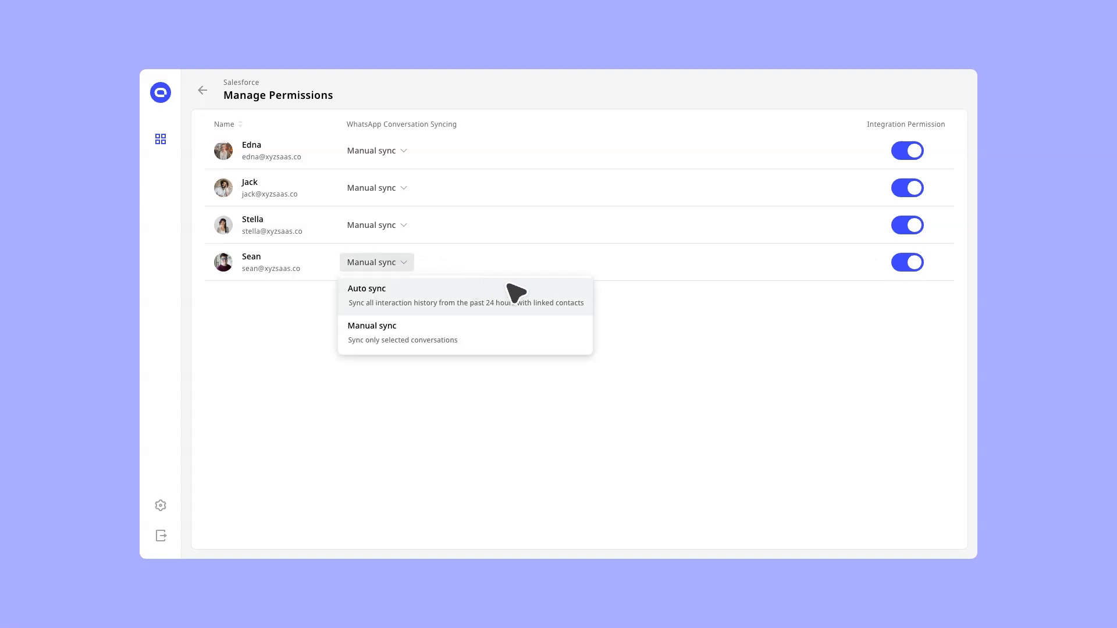
pyautogui.moveTo(527, 307)
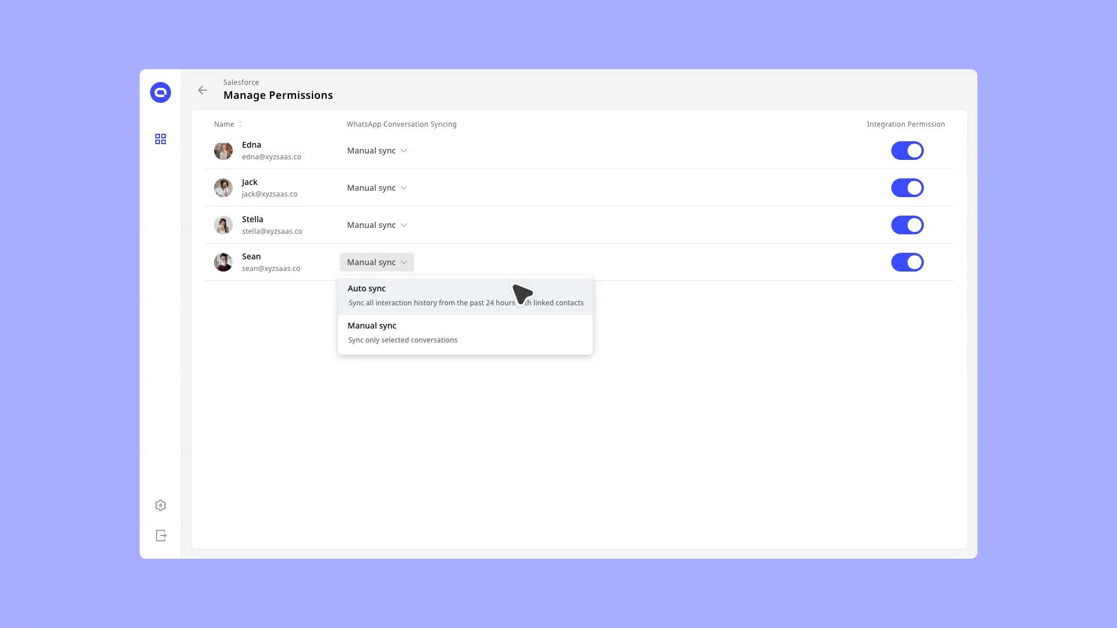
pyautogui.moveTo(485, 346)
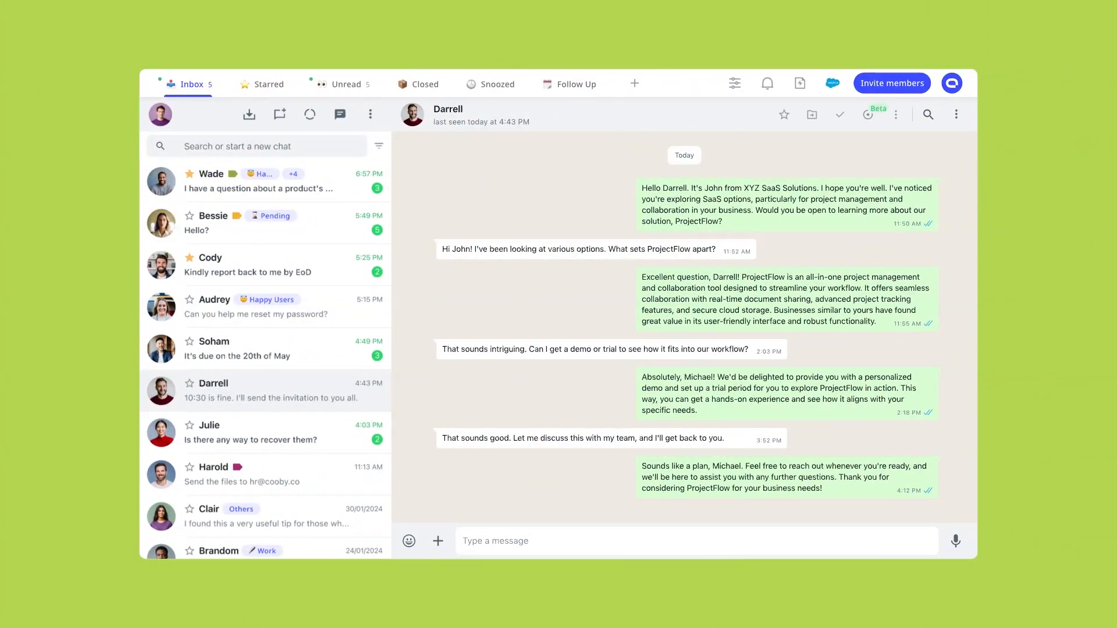
pyautogui.click(832, 84)
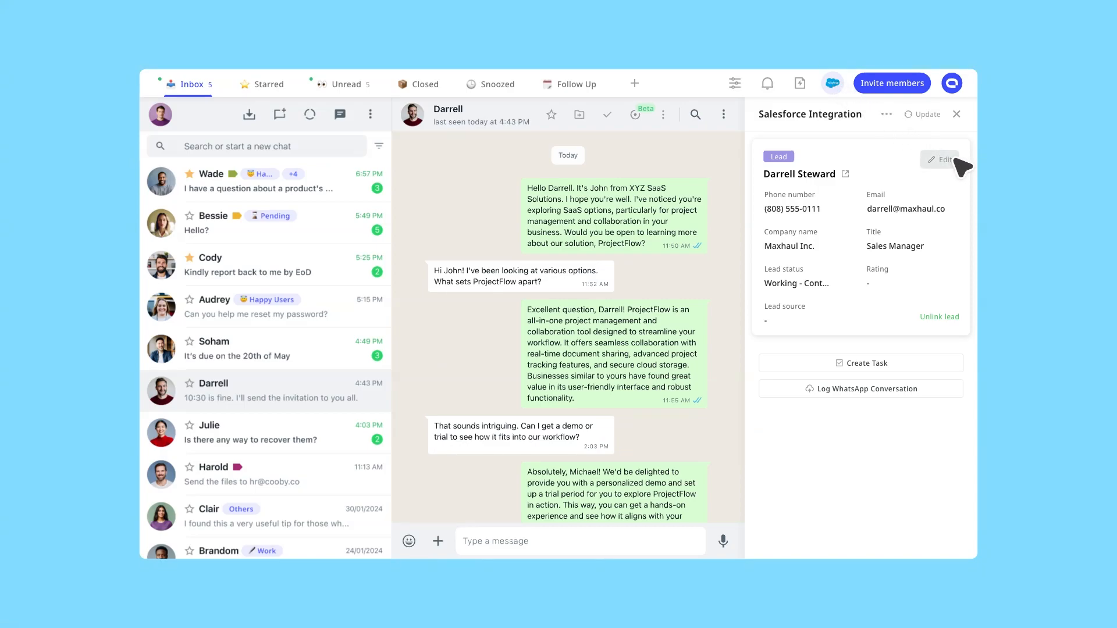
pyautogui.click(940, 160)
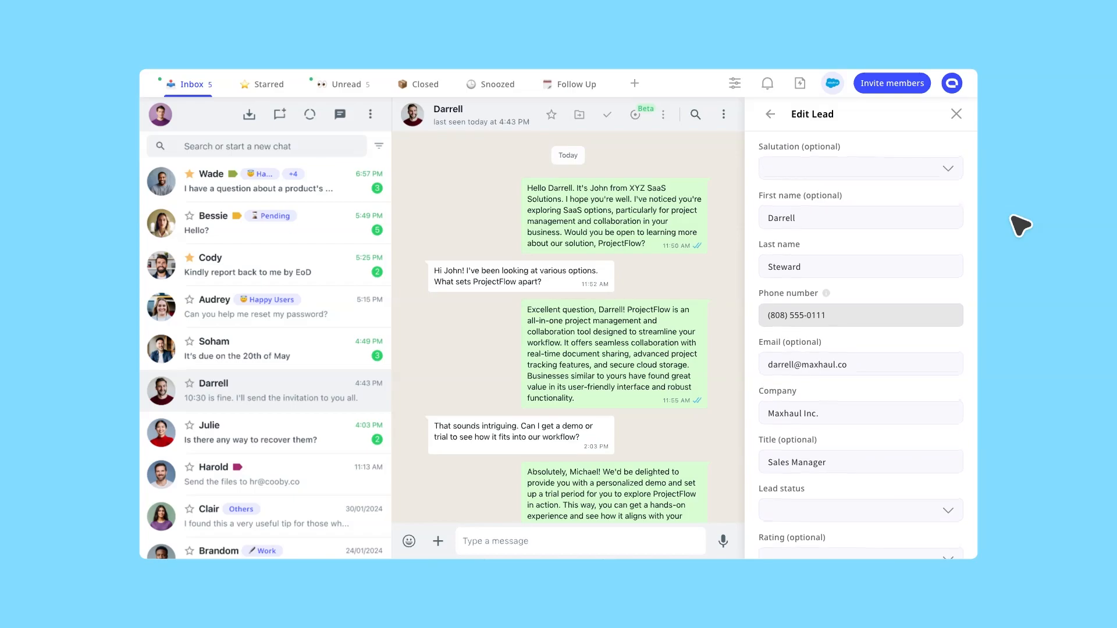
pyautogui.moveTo(771, 114)
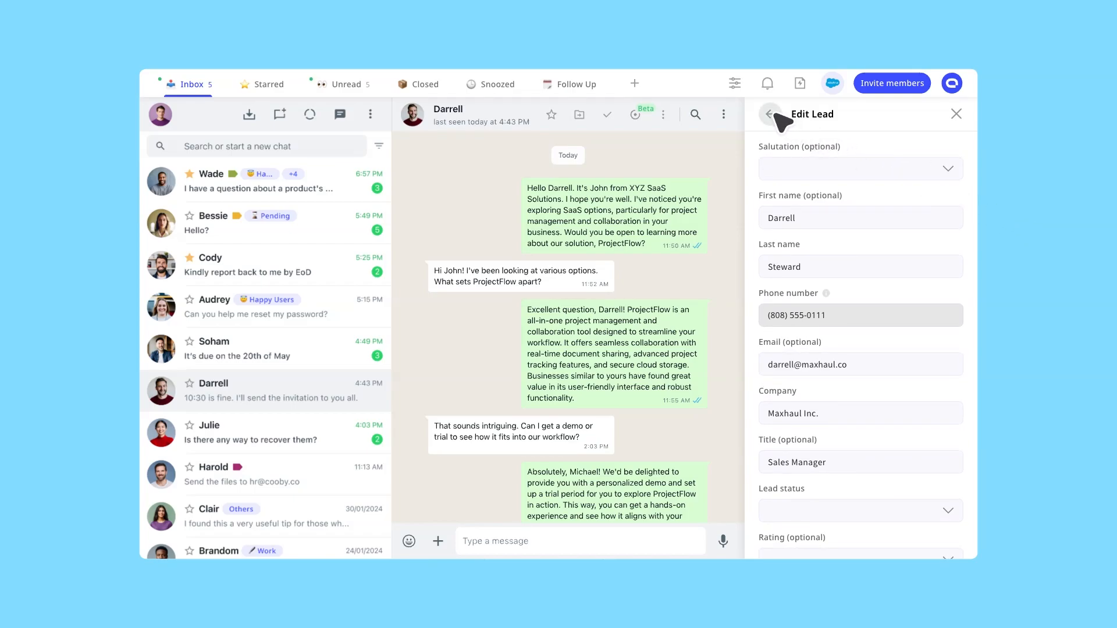
pyautogui.click(770, 114)
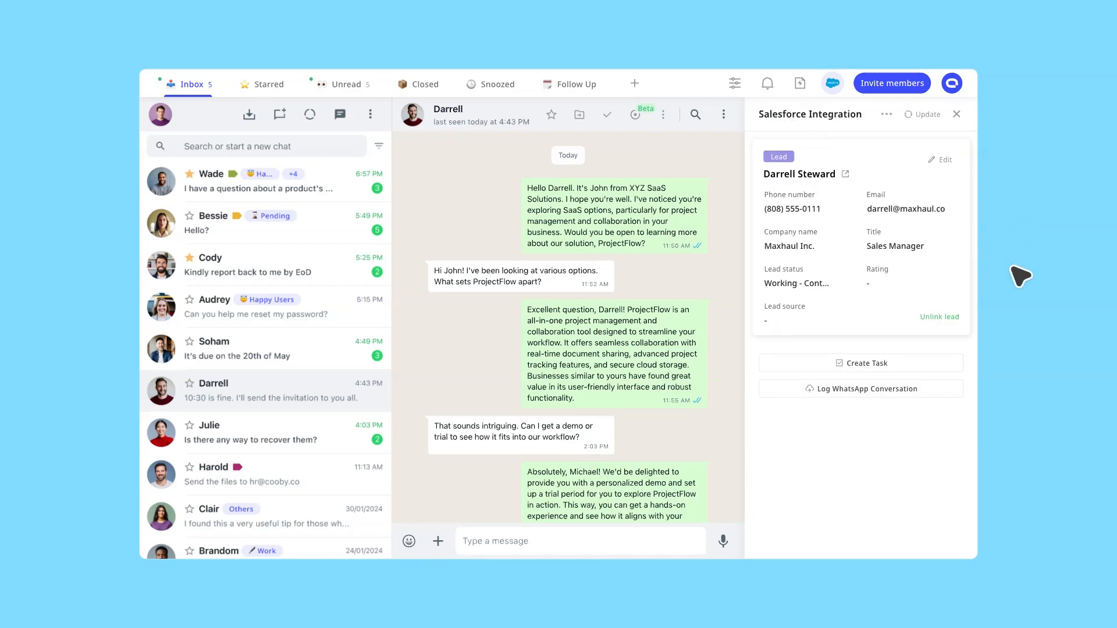
pyautogui.moveTo(899, 369)
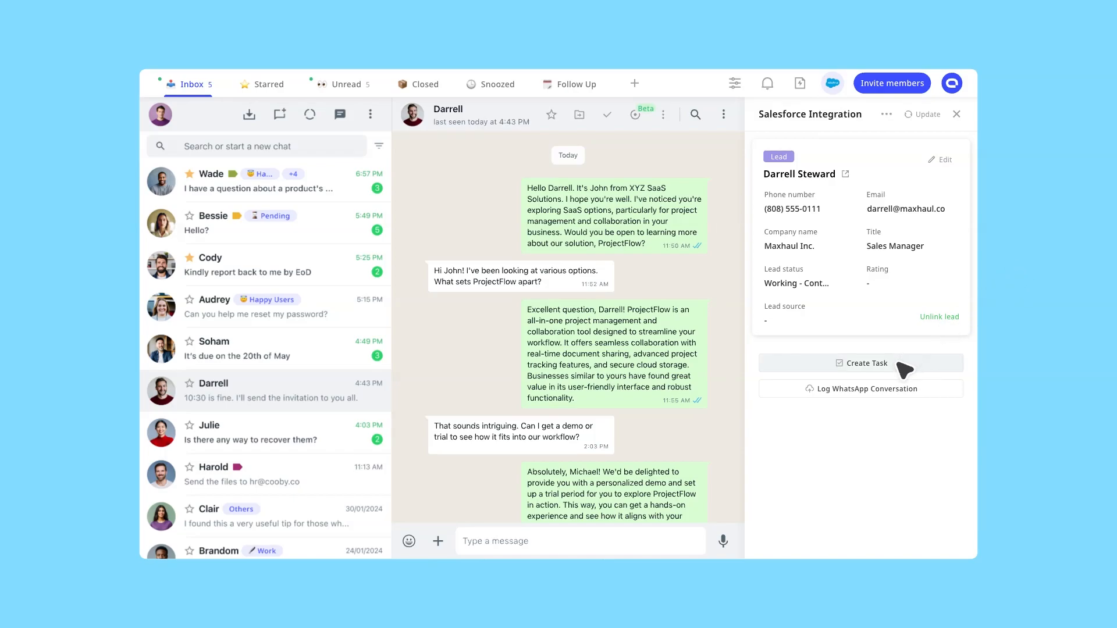
pyautogui.click(861, 363)
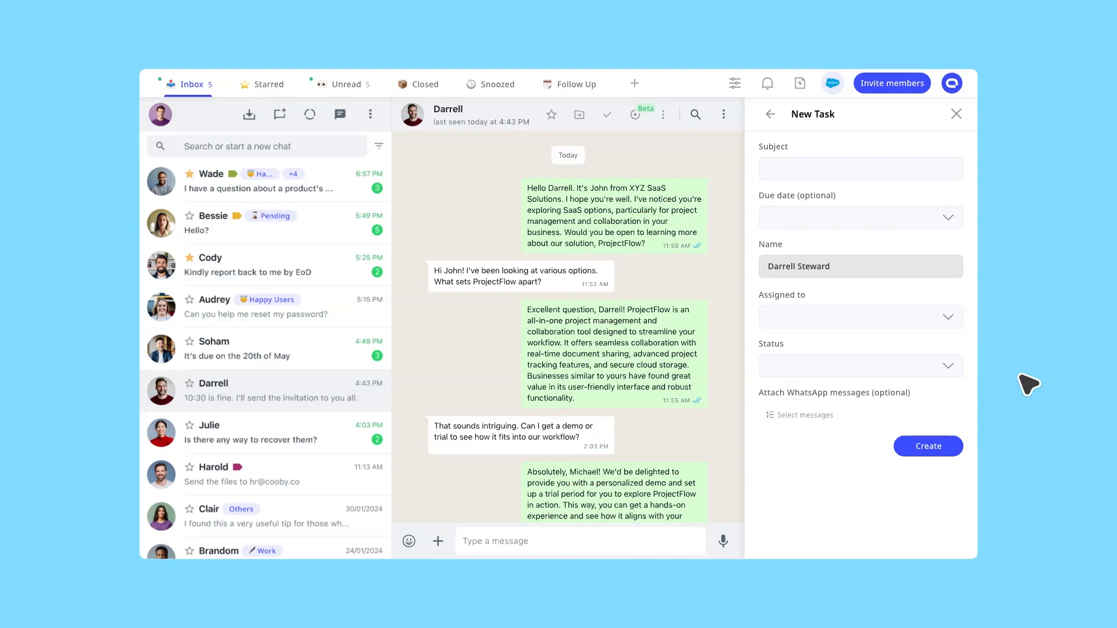
pyautogui.moveTo(800, 415)
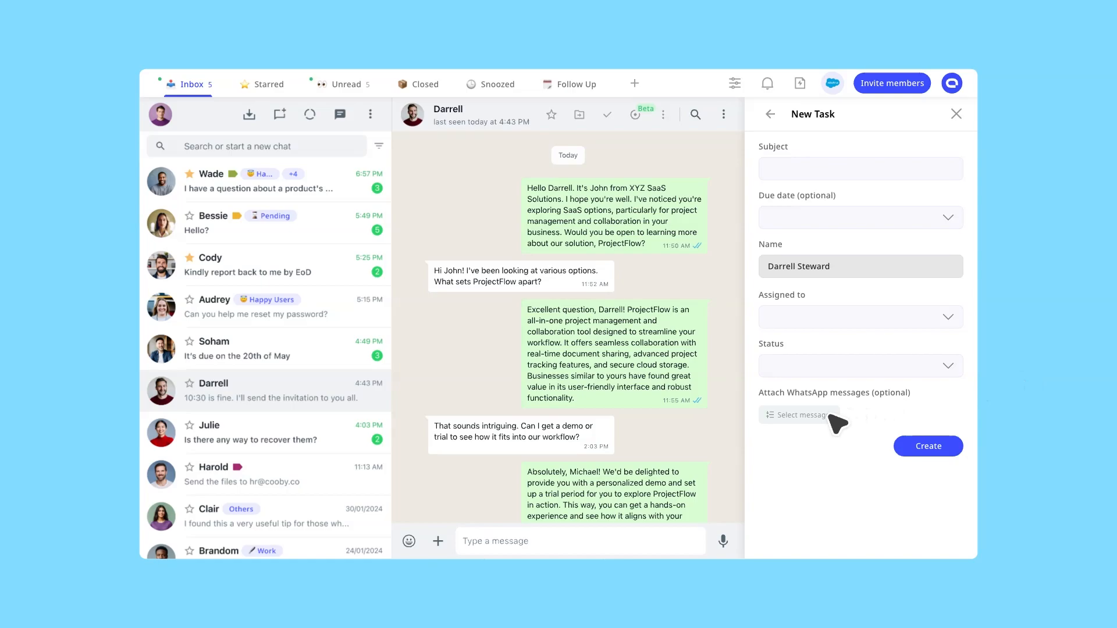
# Attach three of Darrell's messages, first reply through demo request, to the task
pyautogui.click(800, 415)
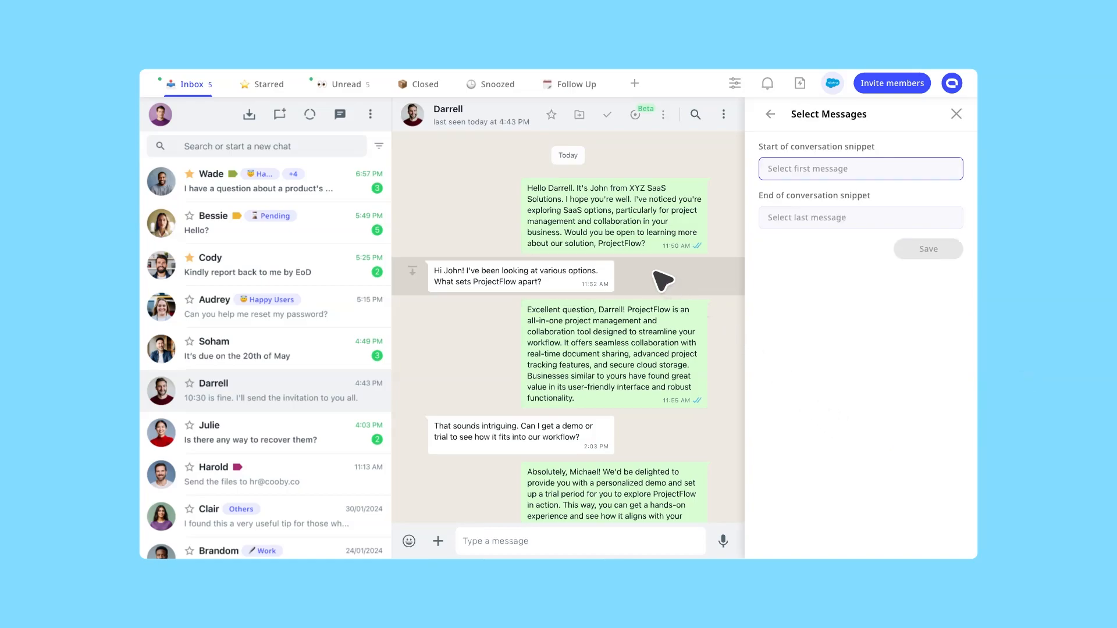
pyautogui.click(519, 276)
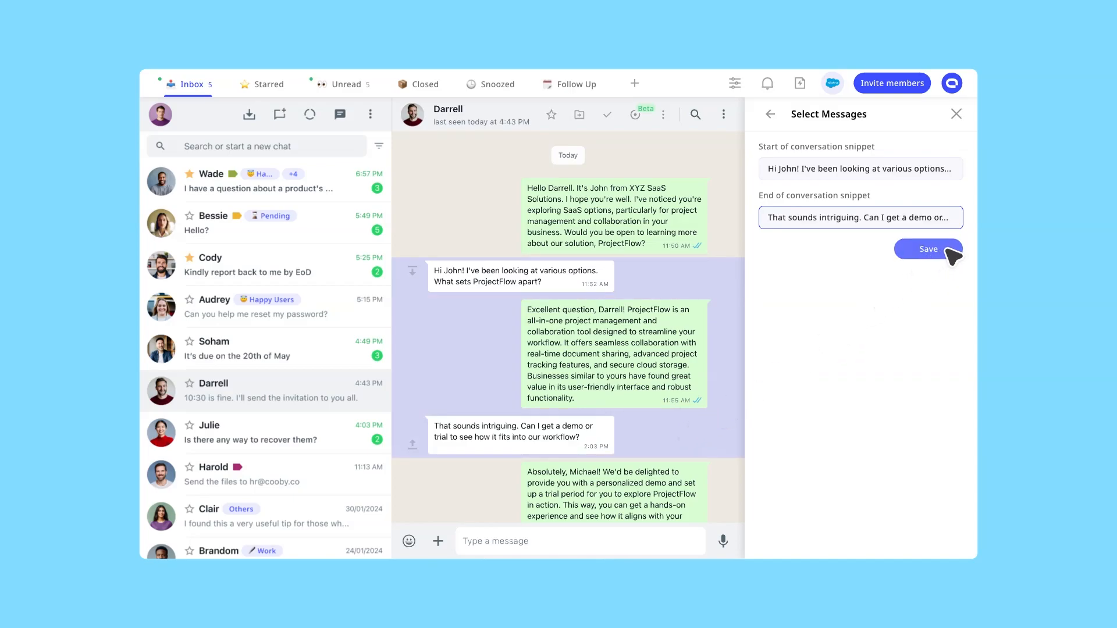
pyautogui.click(929, 249)
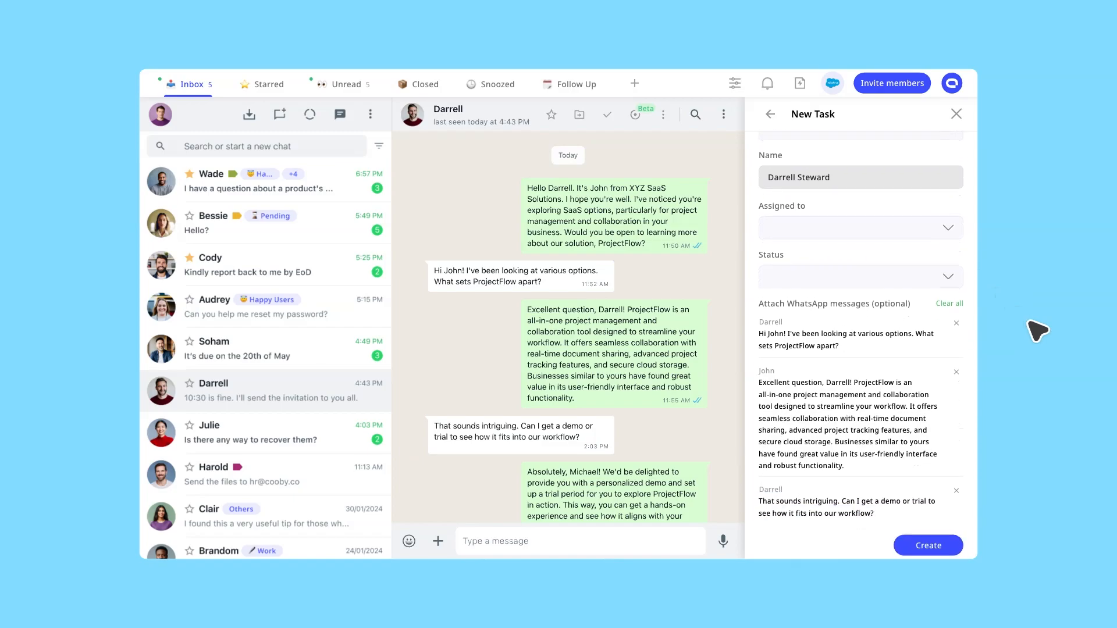